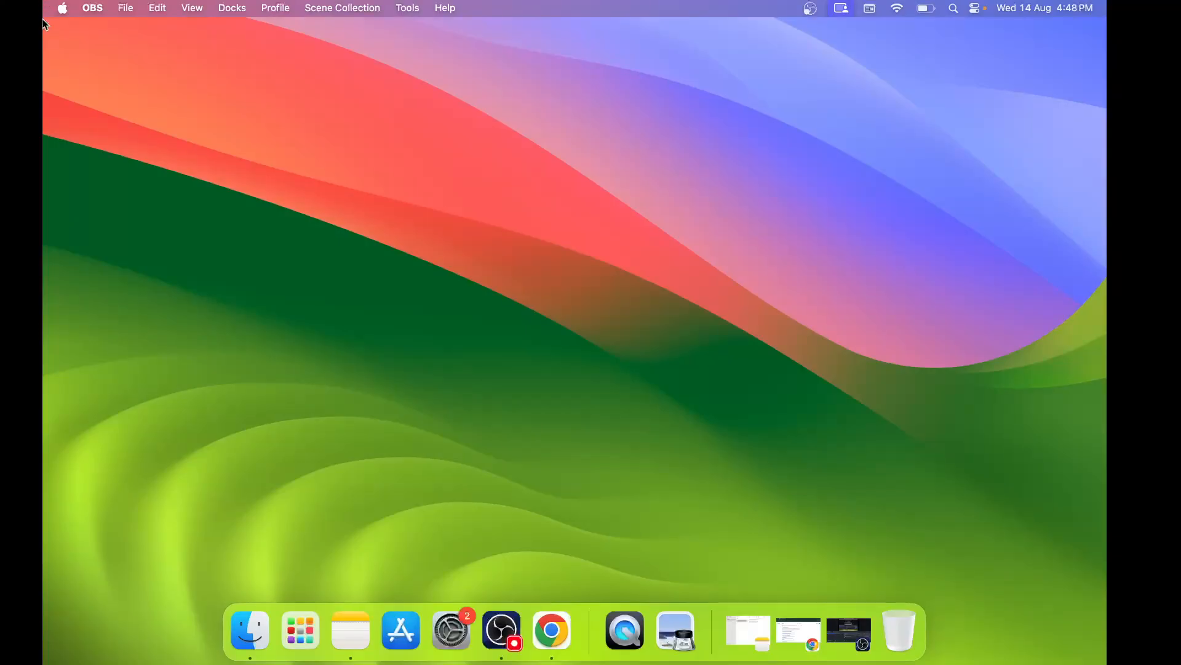
mouse_move(106, 9)
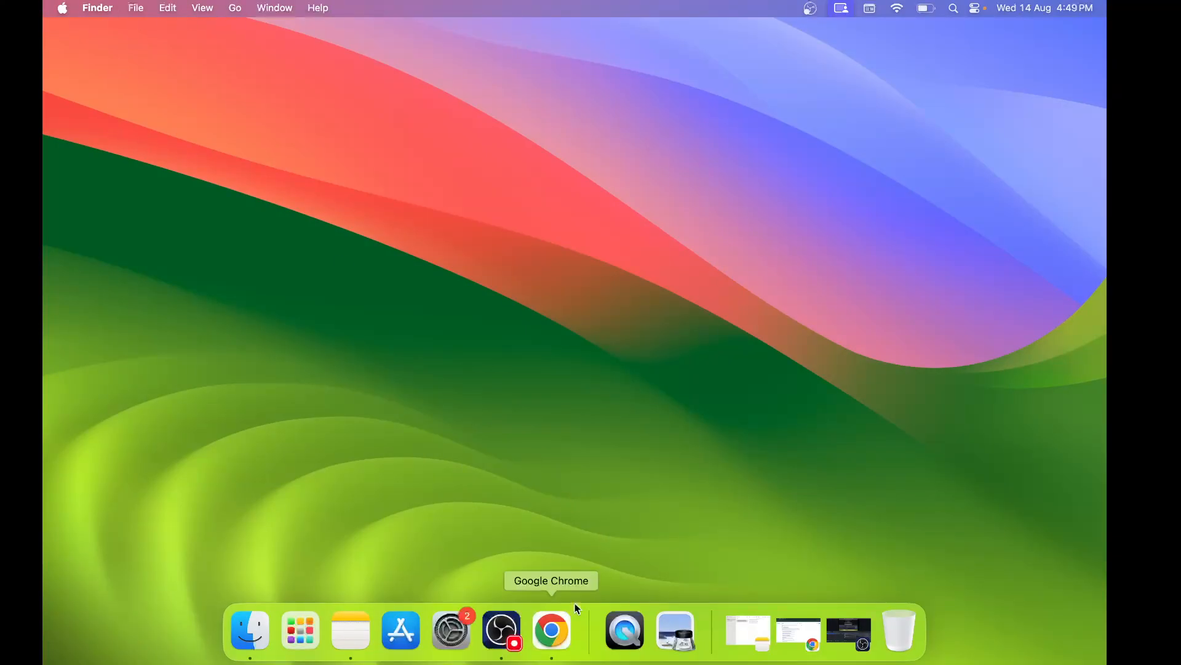
Step: Start downloading the Mac version of the EA app from the EA download page
click(569, 630)
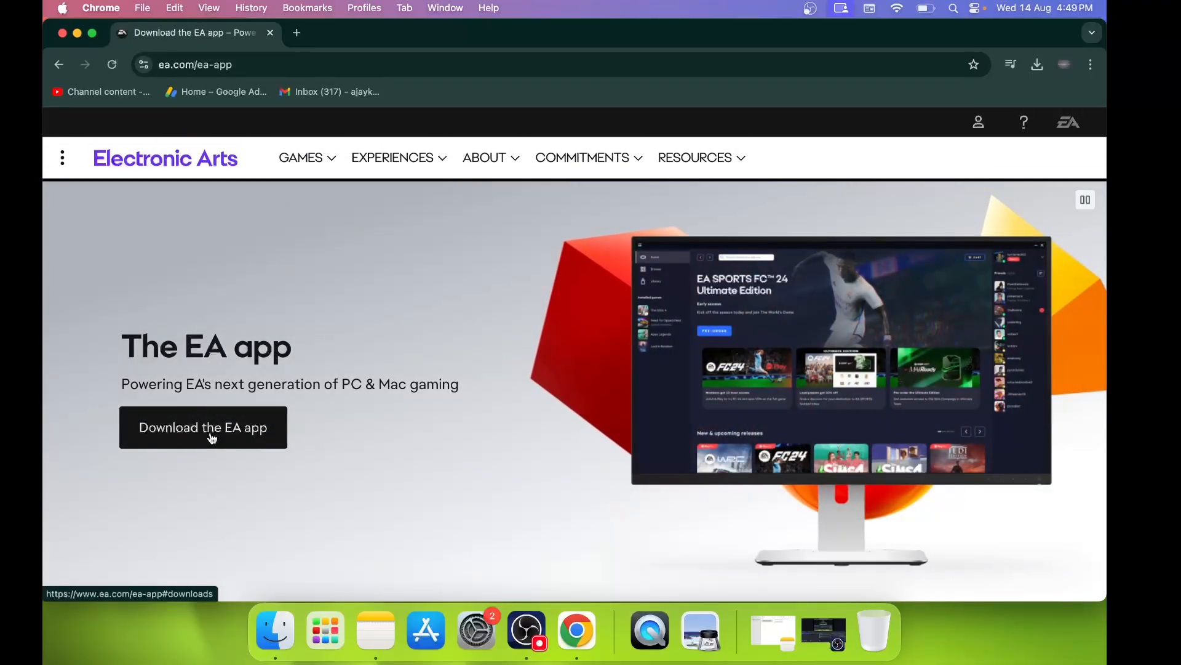
click(203, 427)
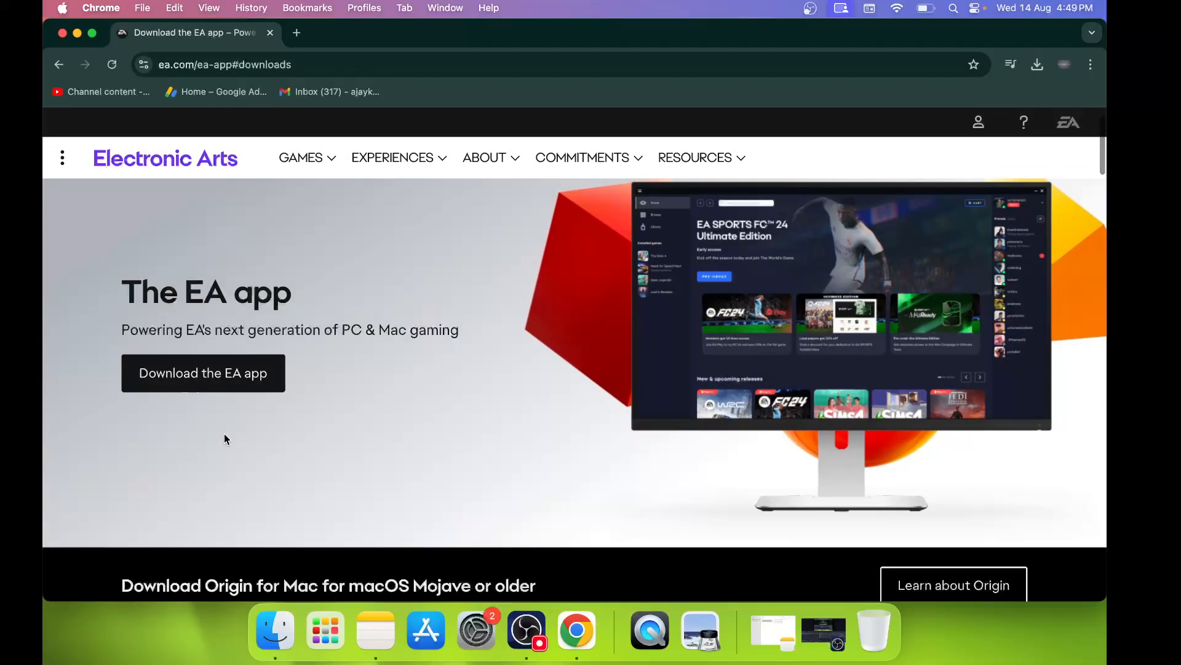
scroll(down, 3)
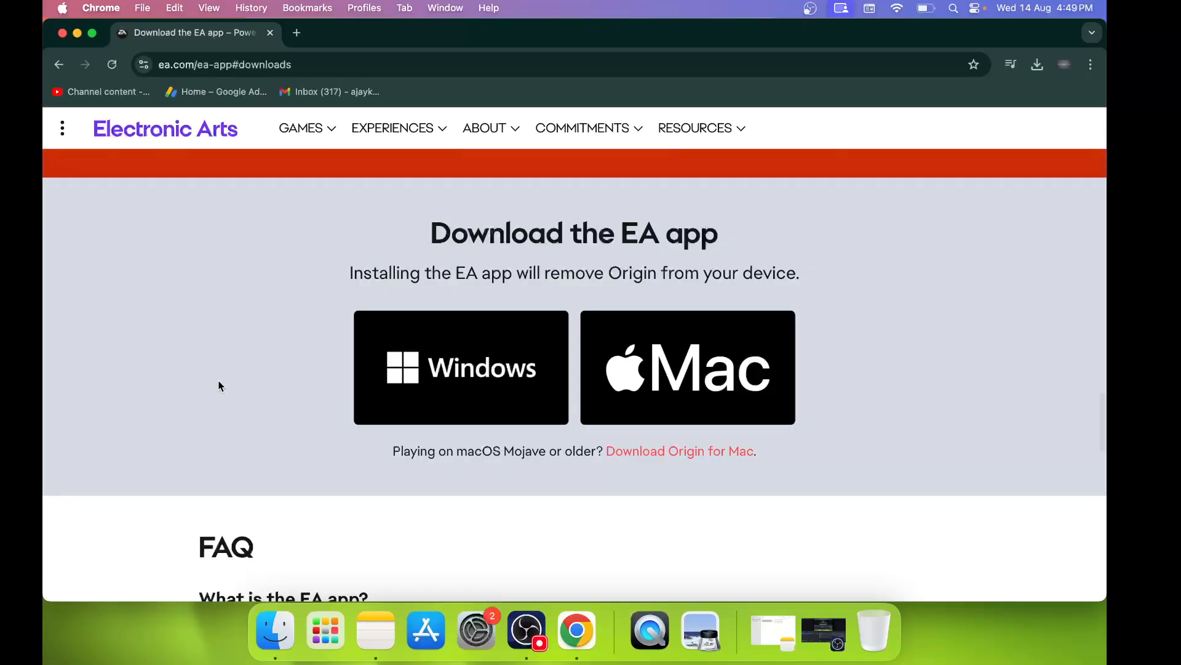
mouse_move(670, 379)
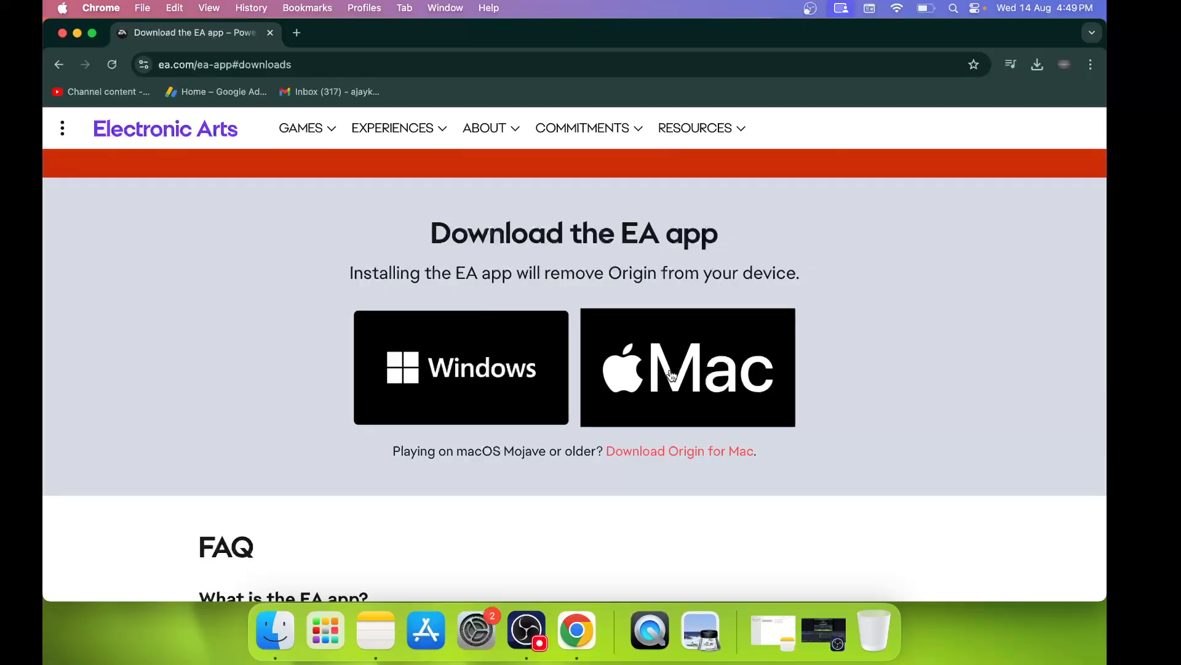
click(687, 377)
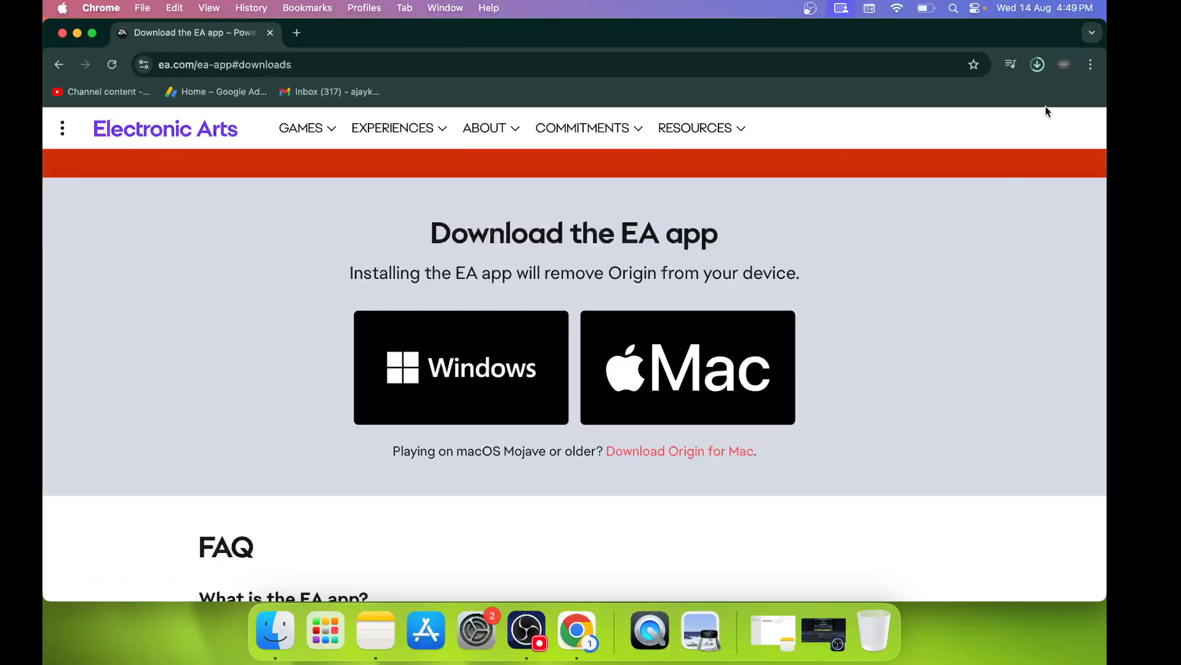
mouse_move(1046, 94)
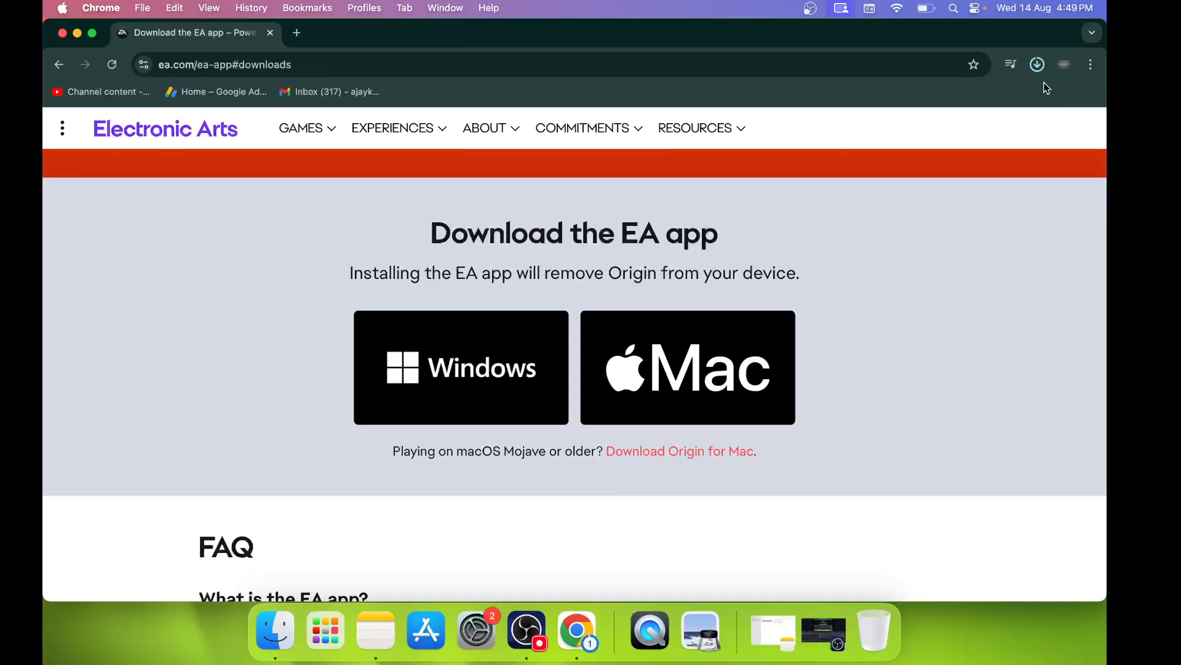
Step: Launch EA app.dmg from recent downloads and agree to its license
click(1036, 64)
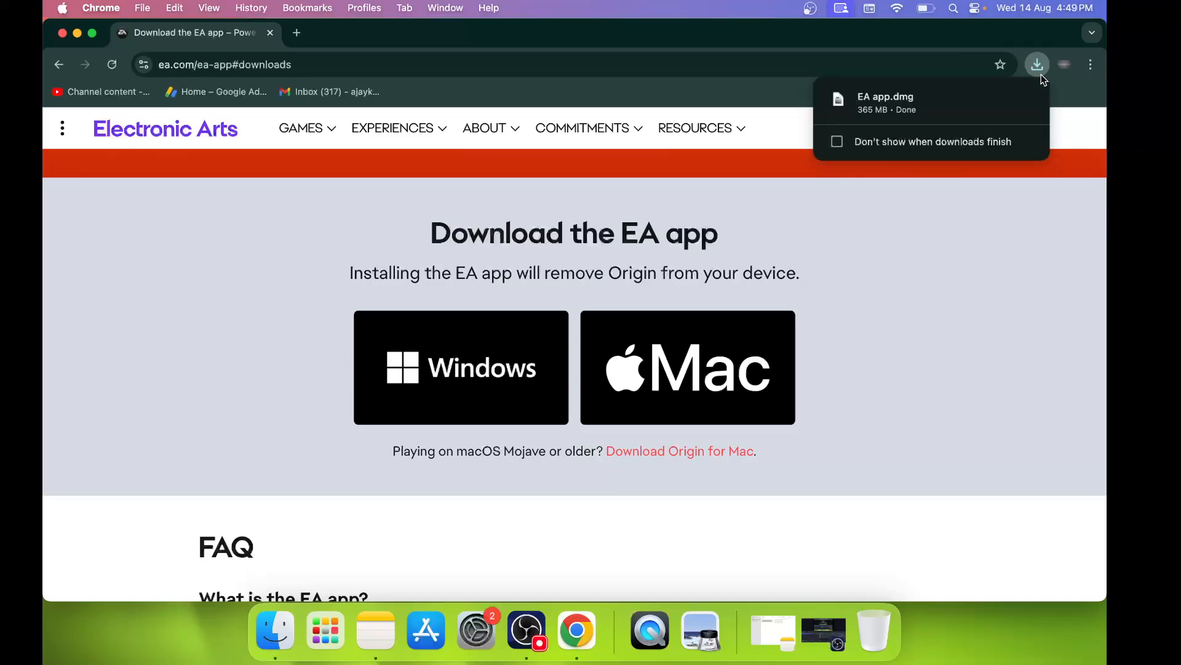
mouse_move(918, 110)
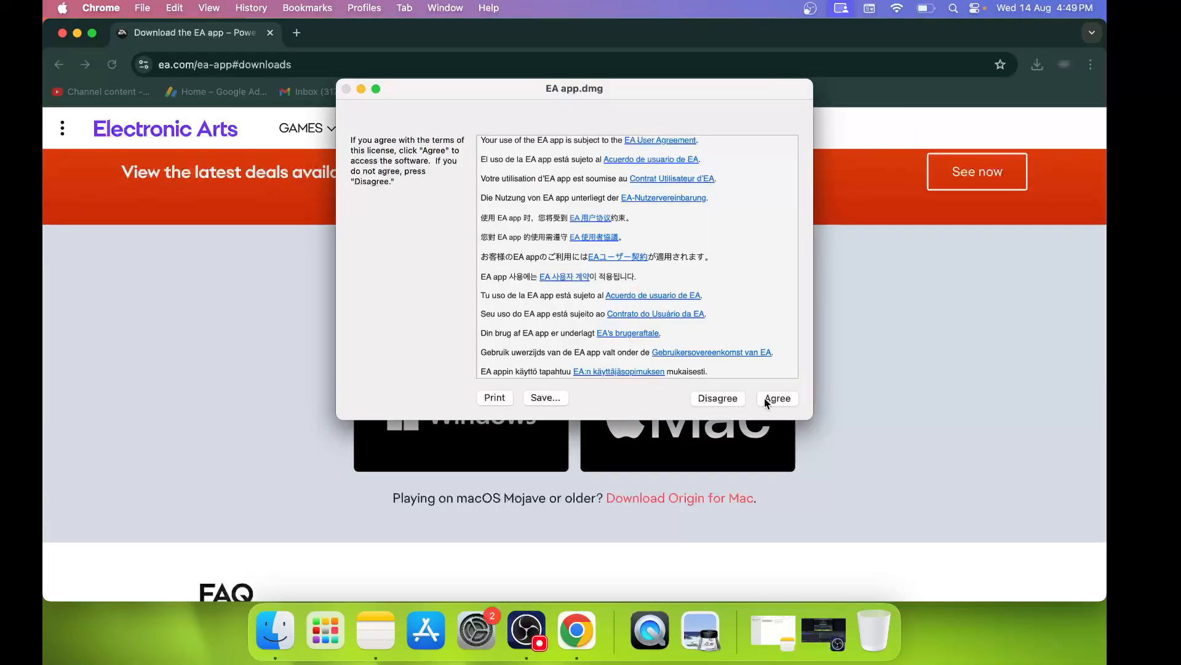
click(778, 399)
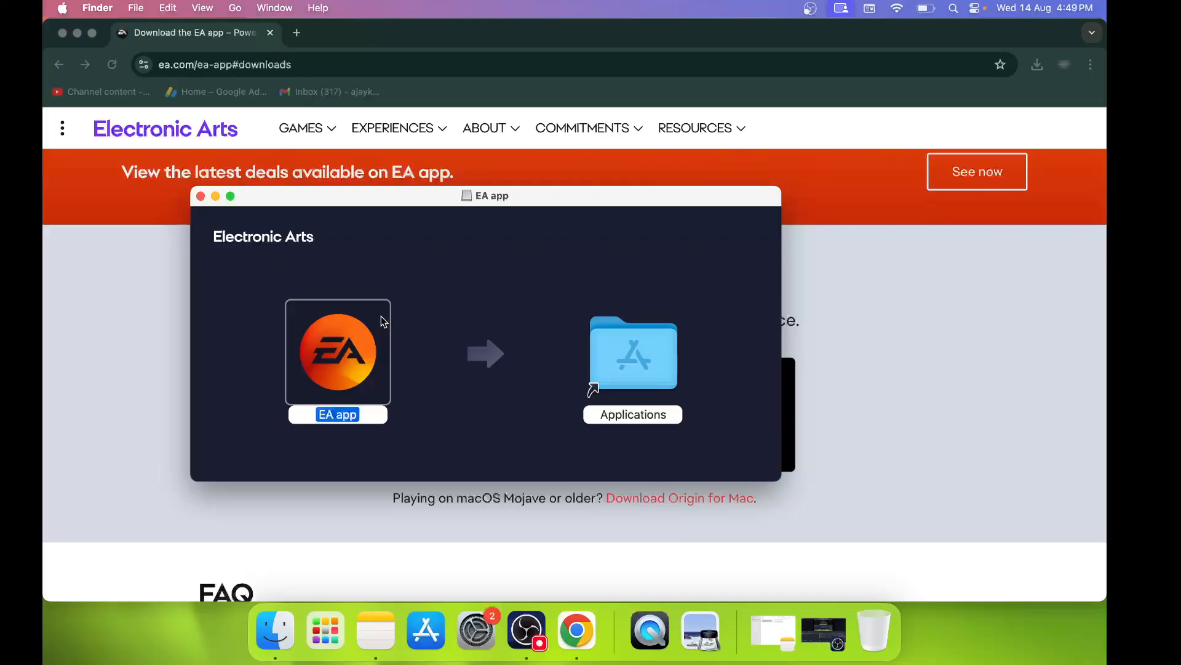
mouse_move(349, 380)
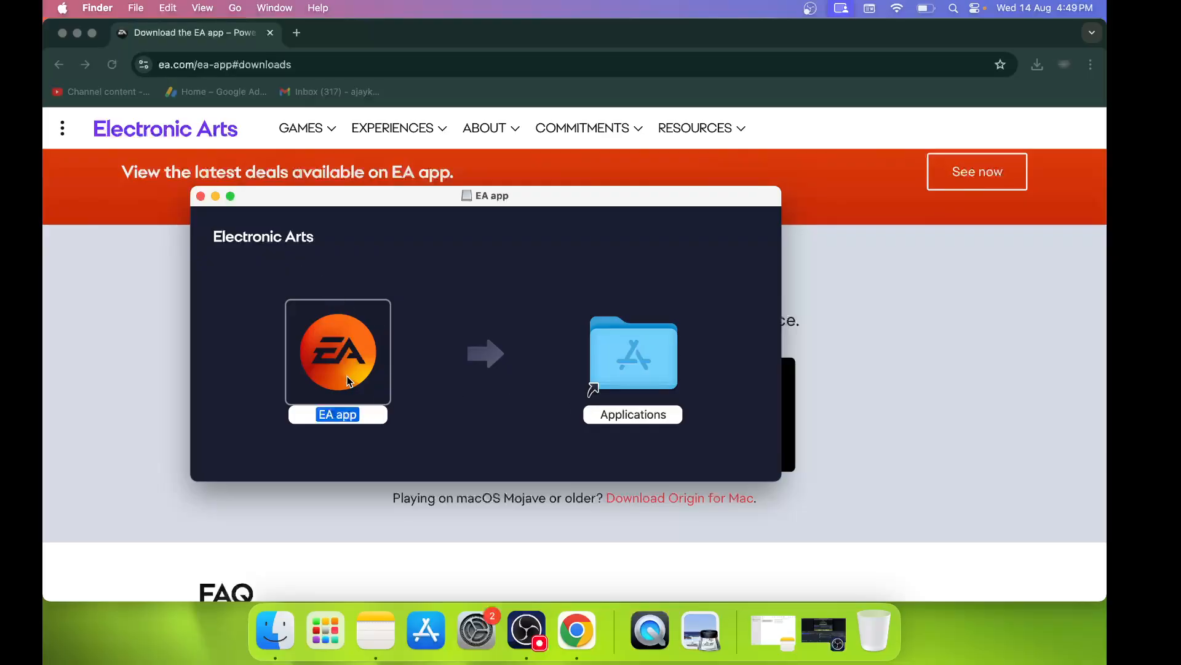
mouse_move(351, 375)
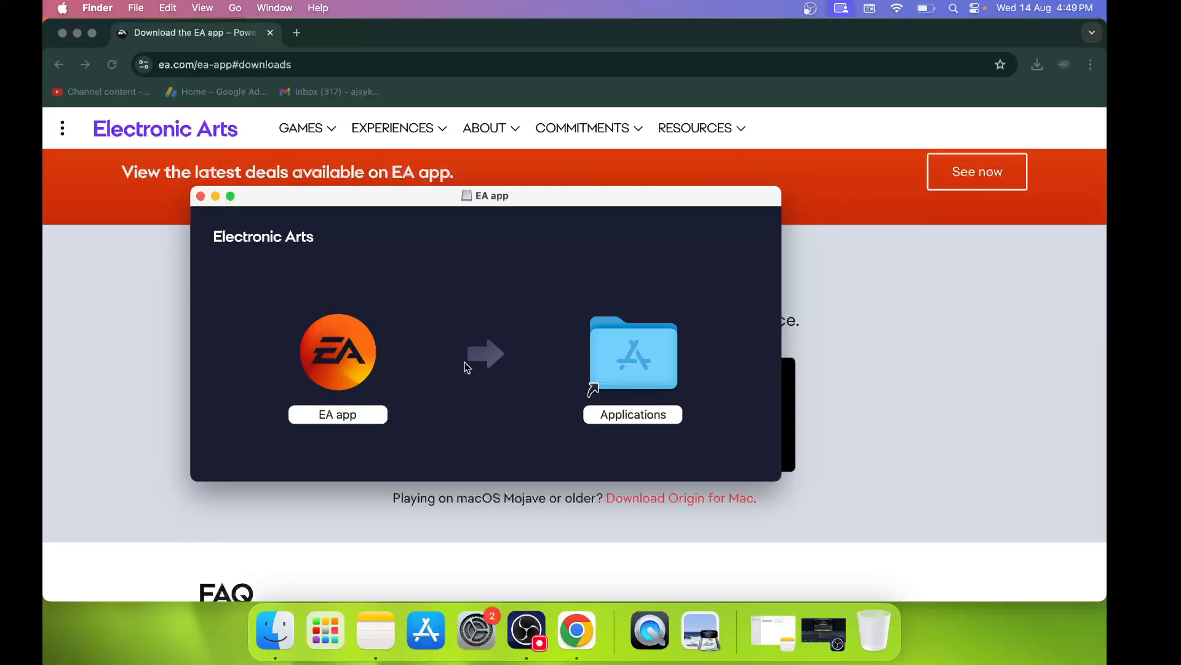
Step: Select the Applications folder alias in the disk image window beside the EA app
click(337, 352)
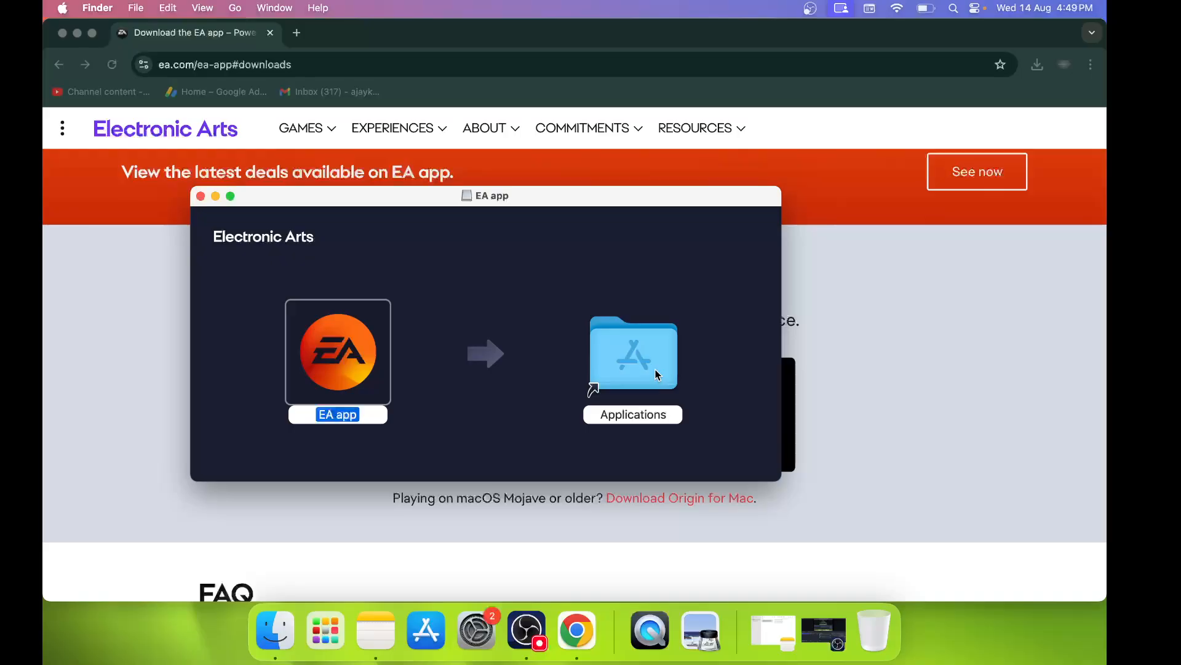
click(633, 355)
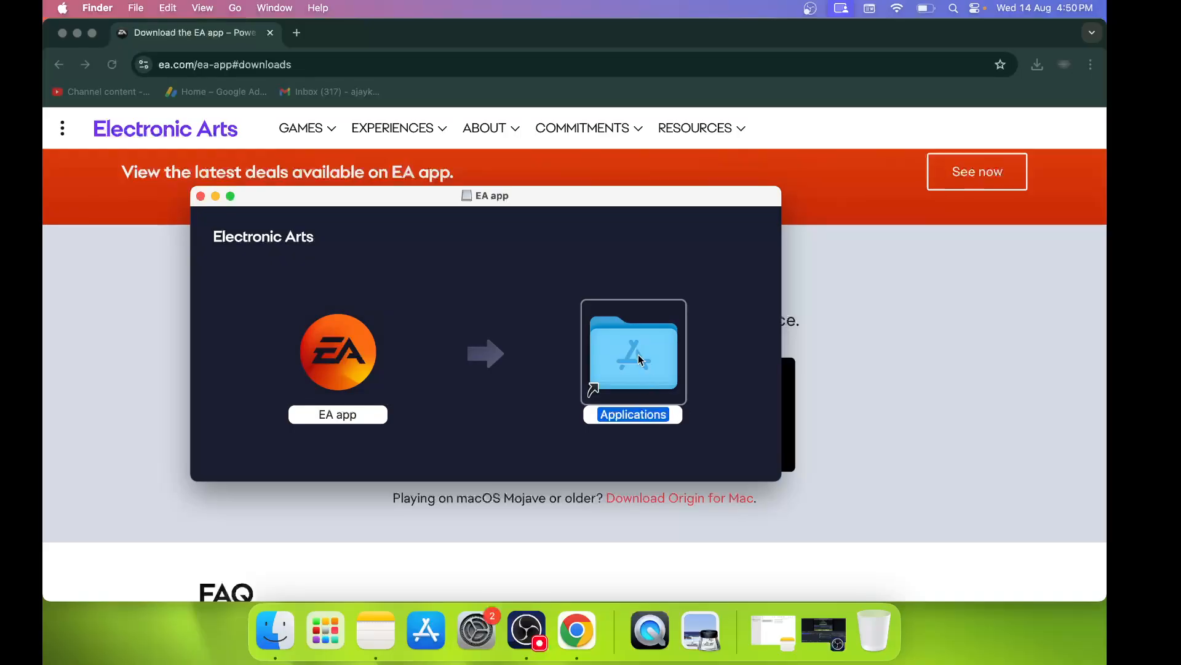
Step: Launch the EA app from Applications and confirm opening the internet-downloaded app
double_click(634, 354)
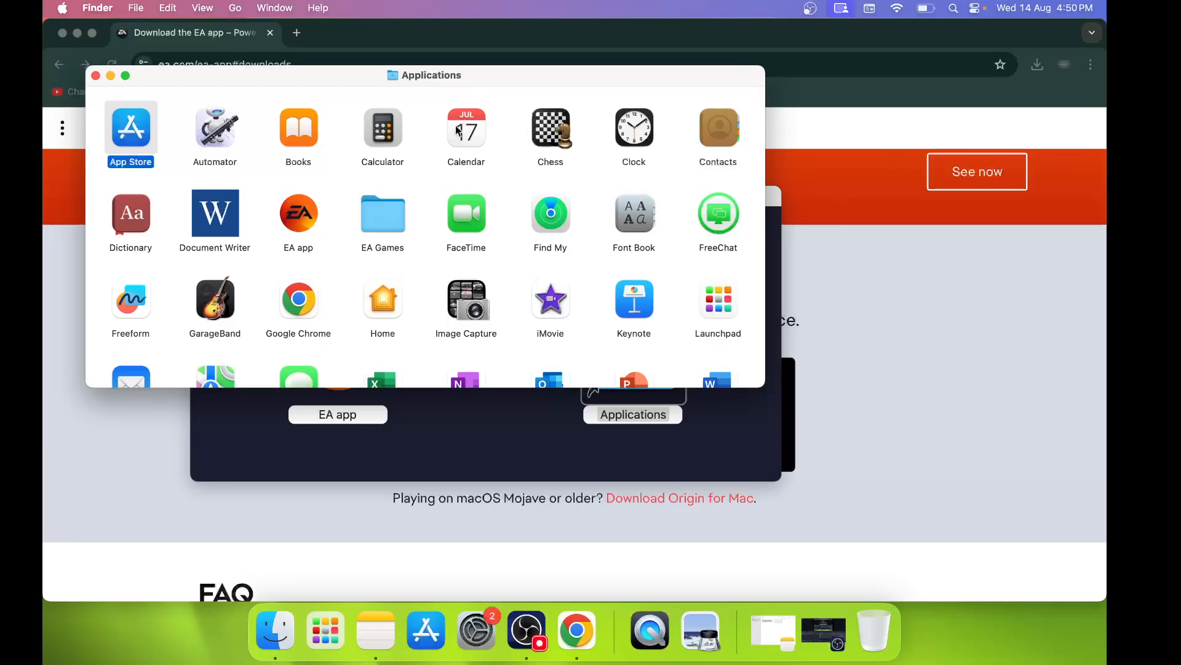
click(298, 214)
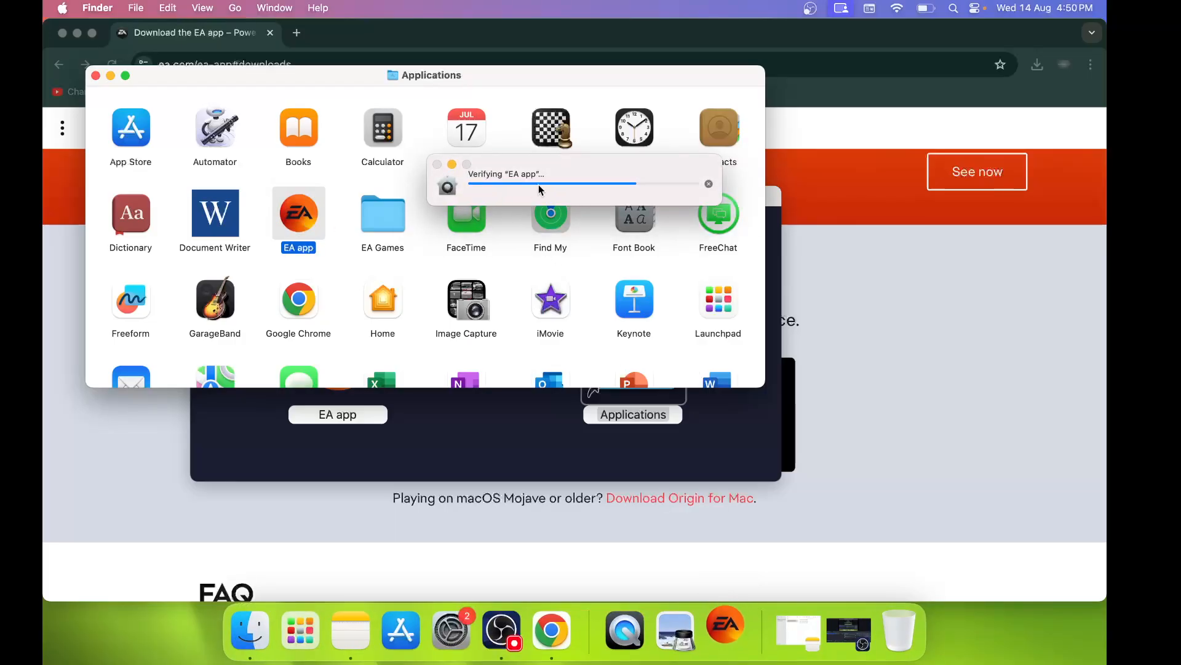
mouse_move(576, 190)
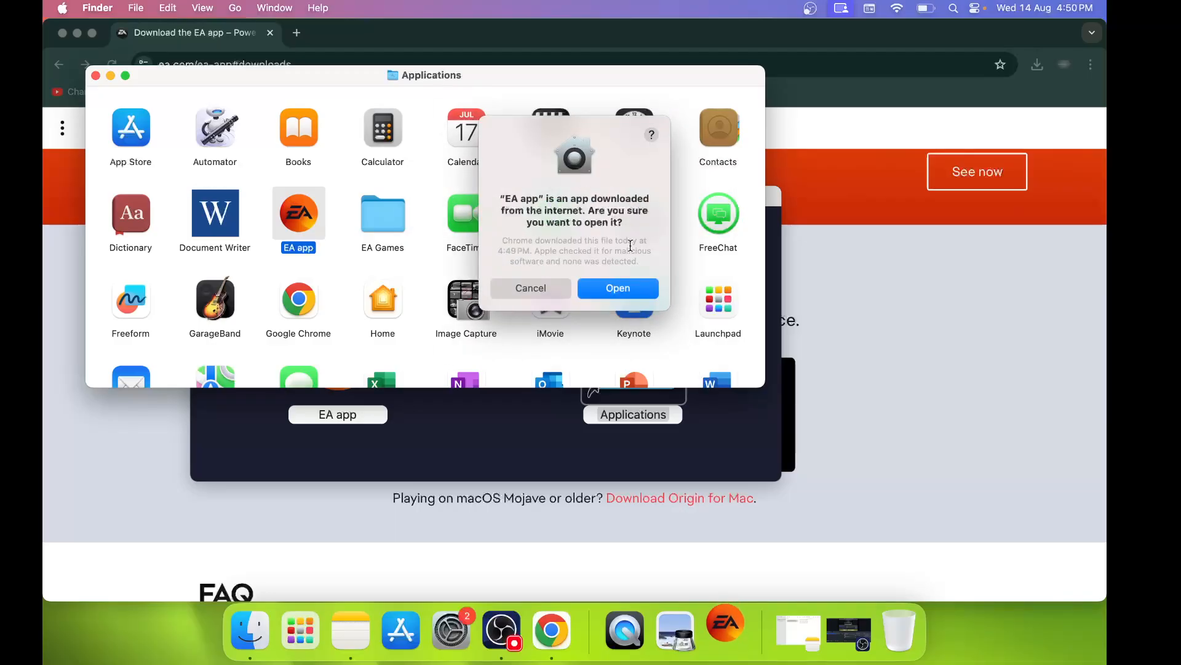
mouse_move(619, 296)
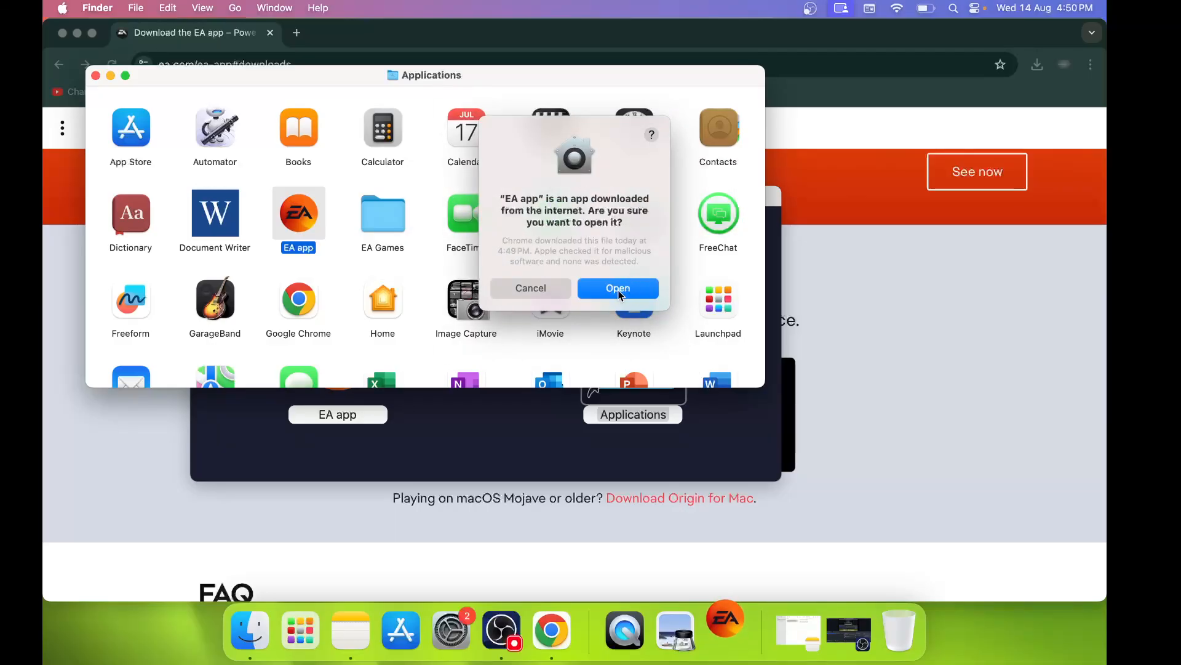
click(618, 288)
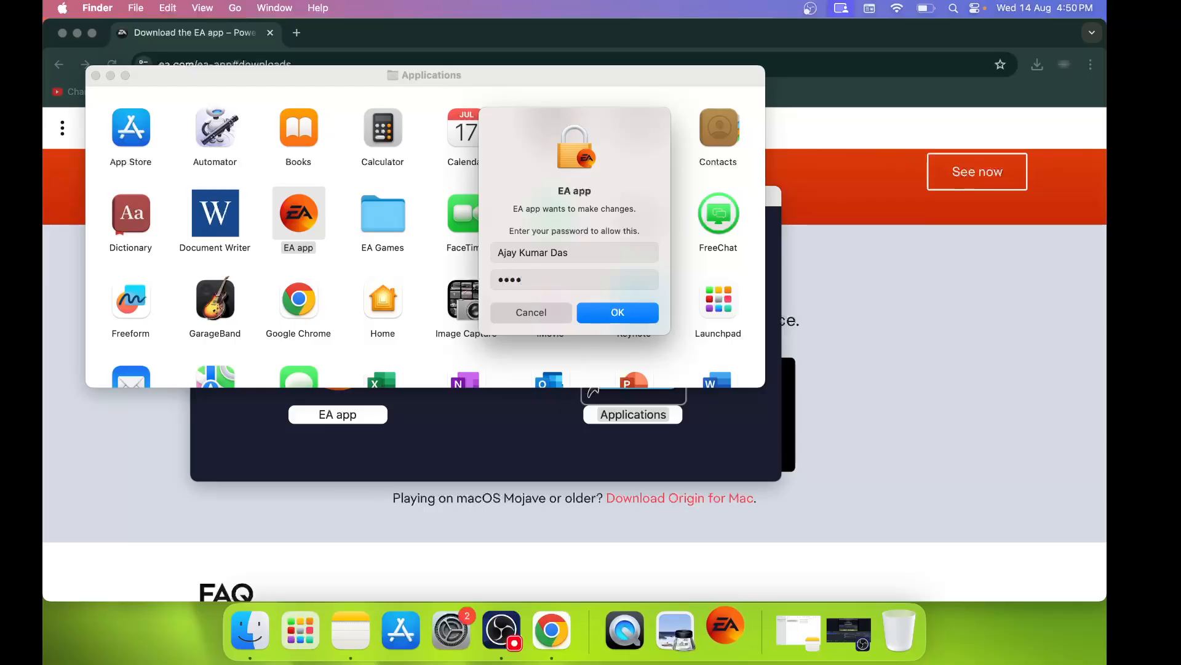
Step: Authorize the EA app's requested changes with the administrator password so it reaches Home
click(618, 313)
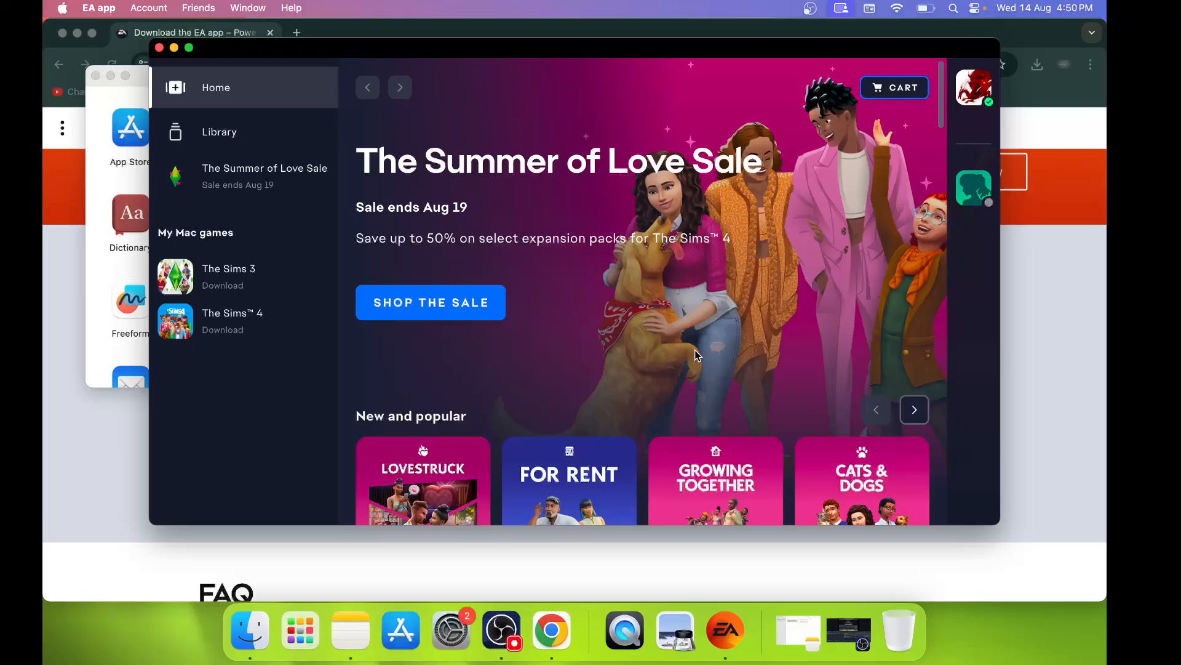
mouse_move(502, 635)
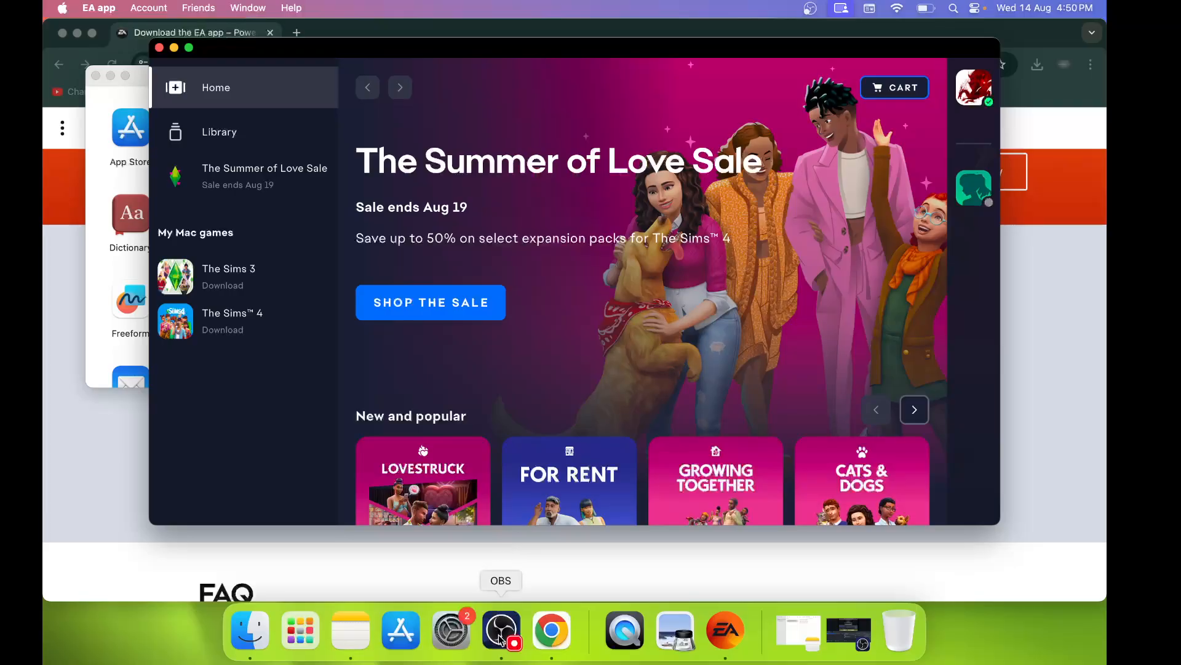